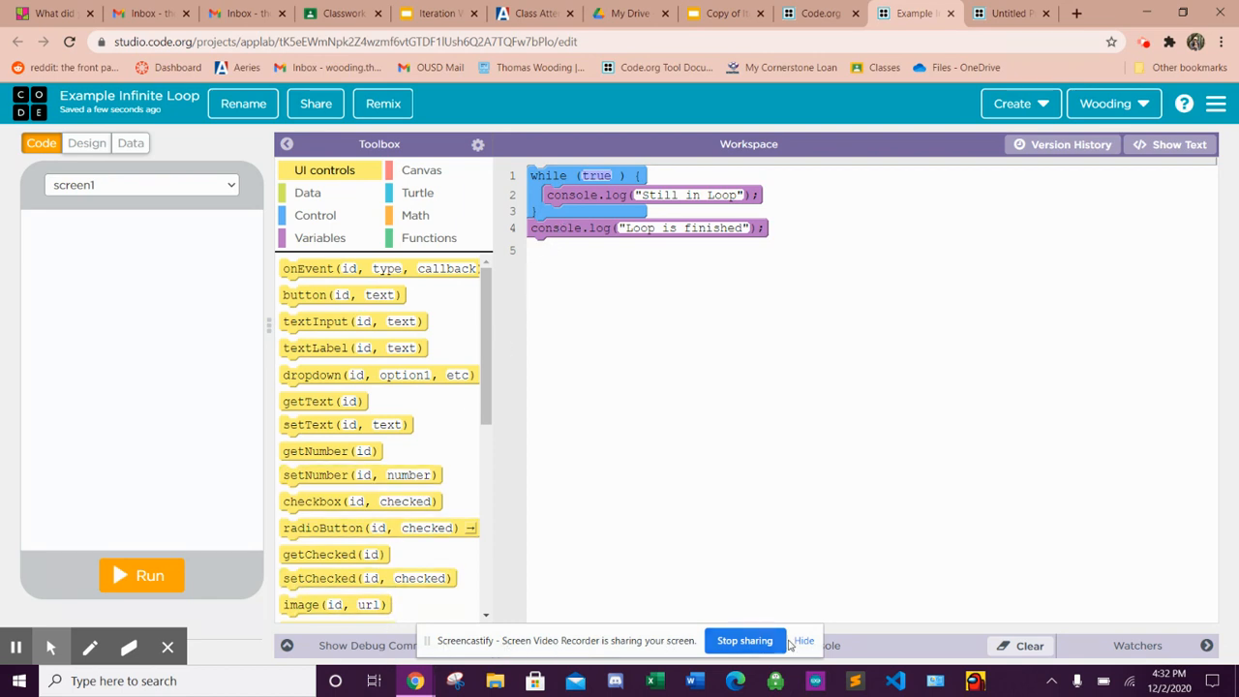
Run the while(true) loop so 'Still in Loop' repeats in the debug console, then stop it
{"action": "left_click", "coordinate": [803, 639]}
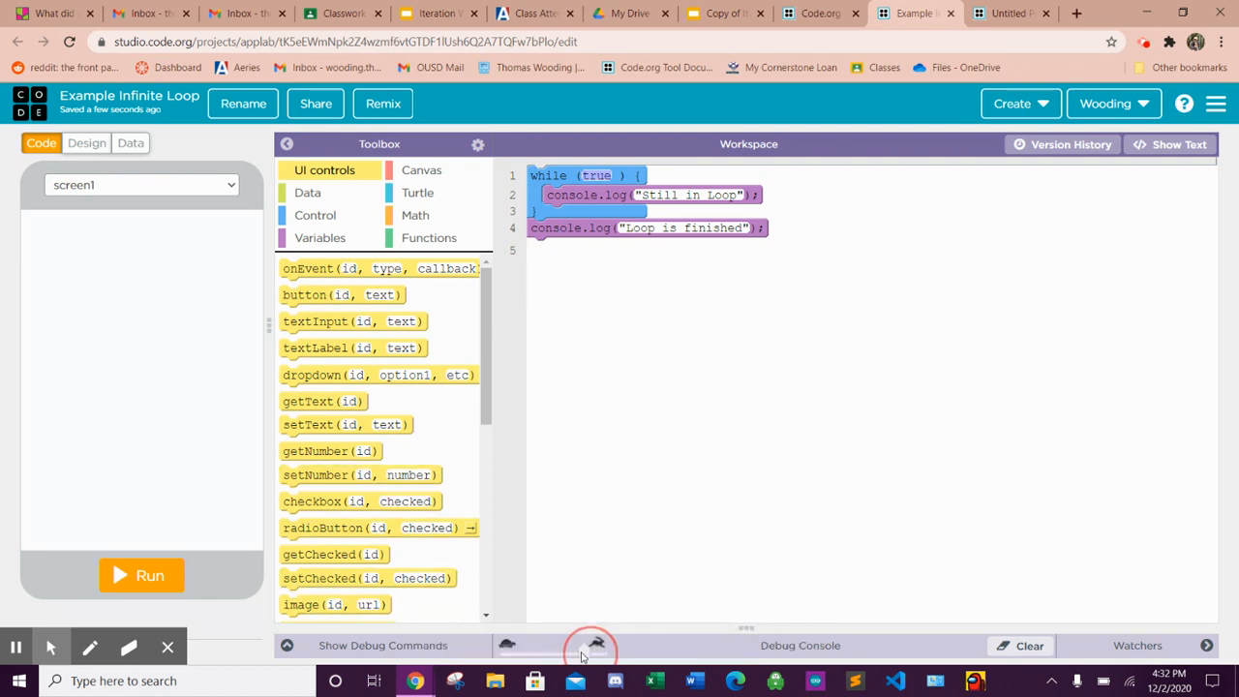
{"action": "mouse_move", "coordinate": [600, 399]}
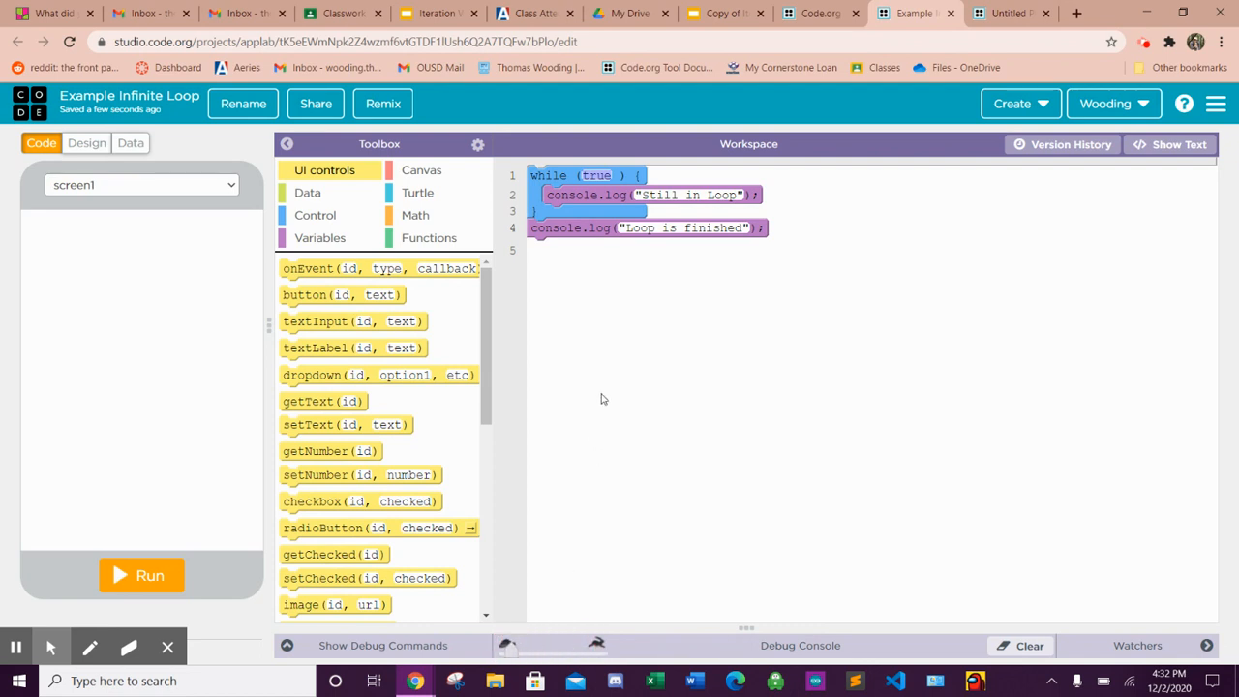
{"action": "mouse_move", "coordinate": [610, 194]}
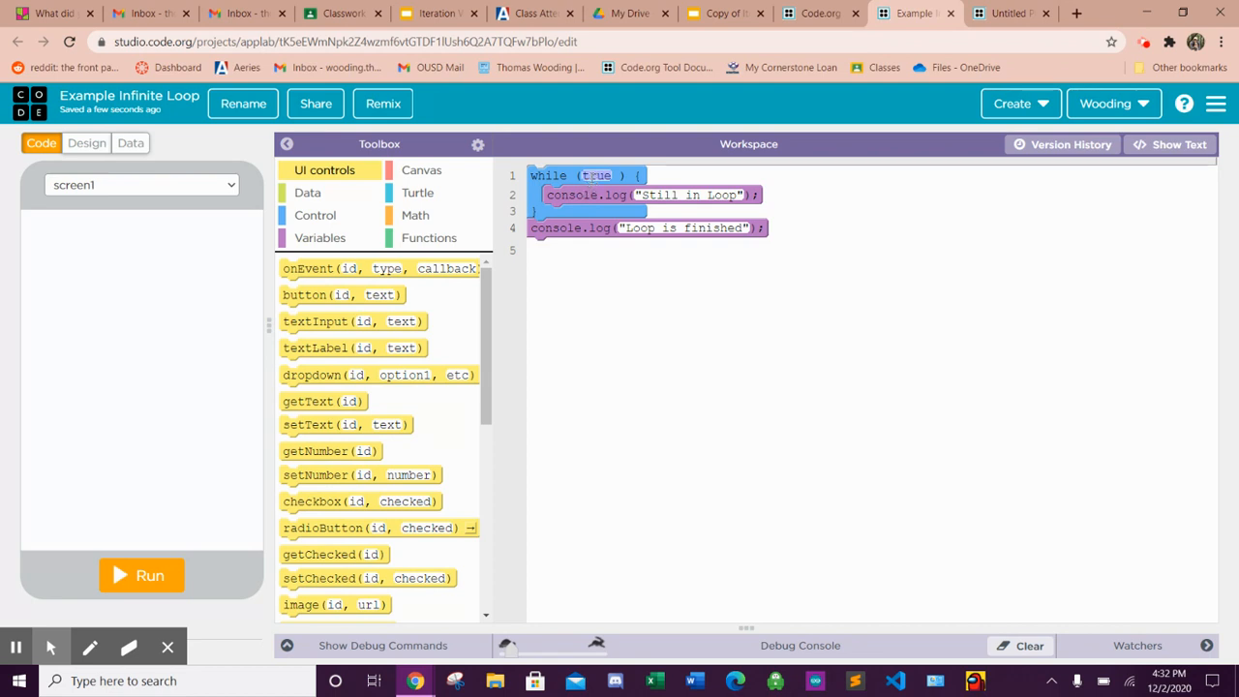
{"action": "mouse_move", "coordinate": [368, 577]}
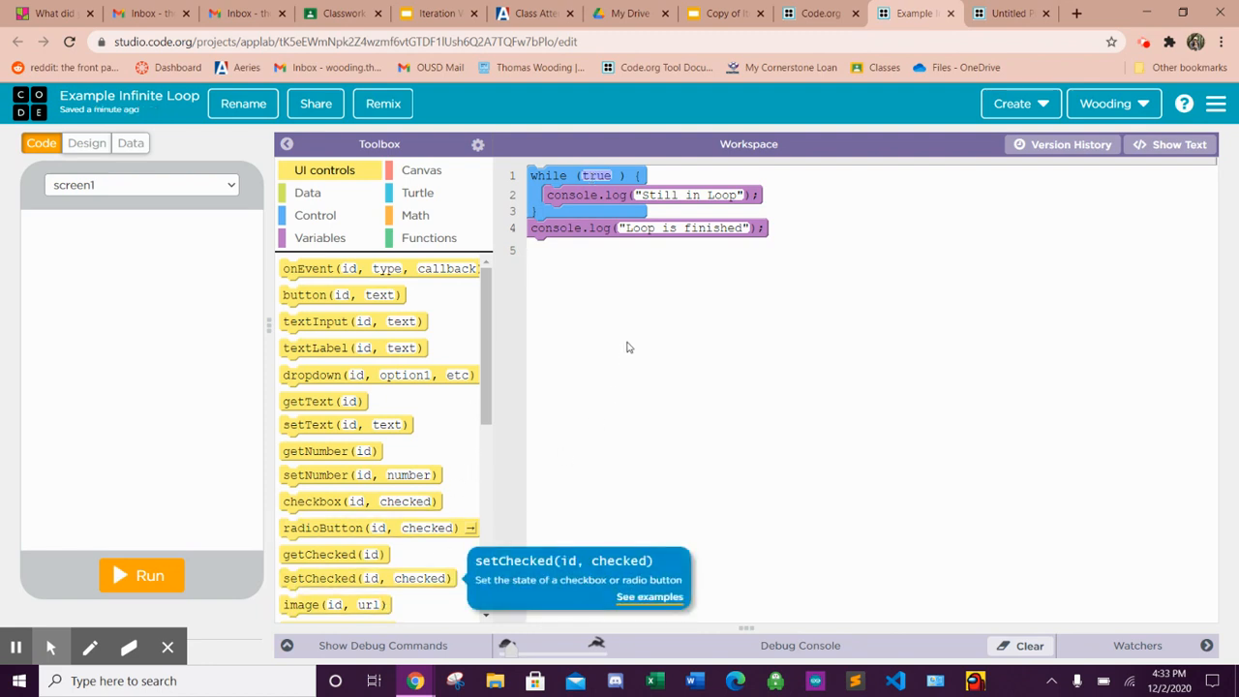
{"action": "mouse_move", "coordinate": [579, 224]}
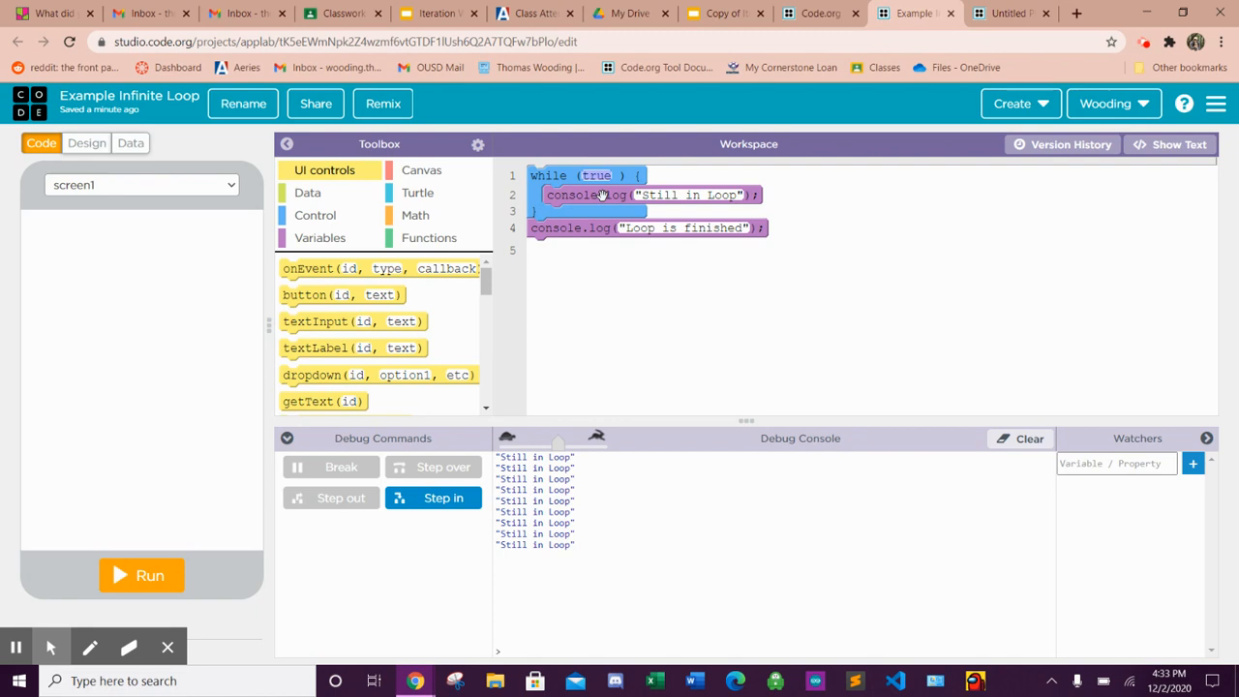
Change the while loop's condition on line 1 from true to false
{"action": "left_click", "coordinate": [598, 174]}
{"action": "type", "text": "fals"}
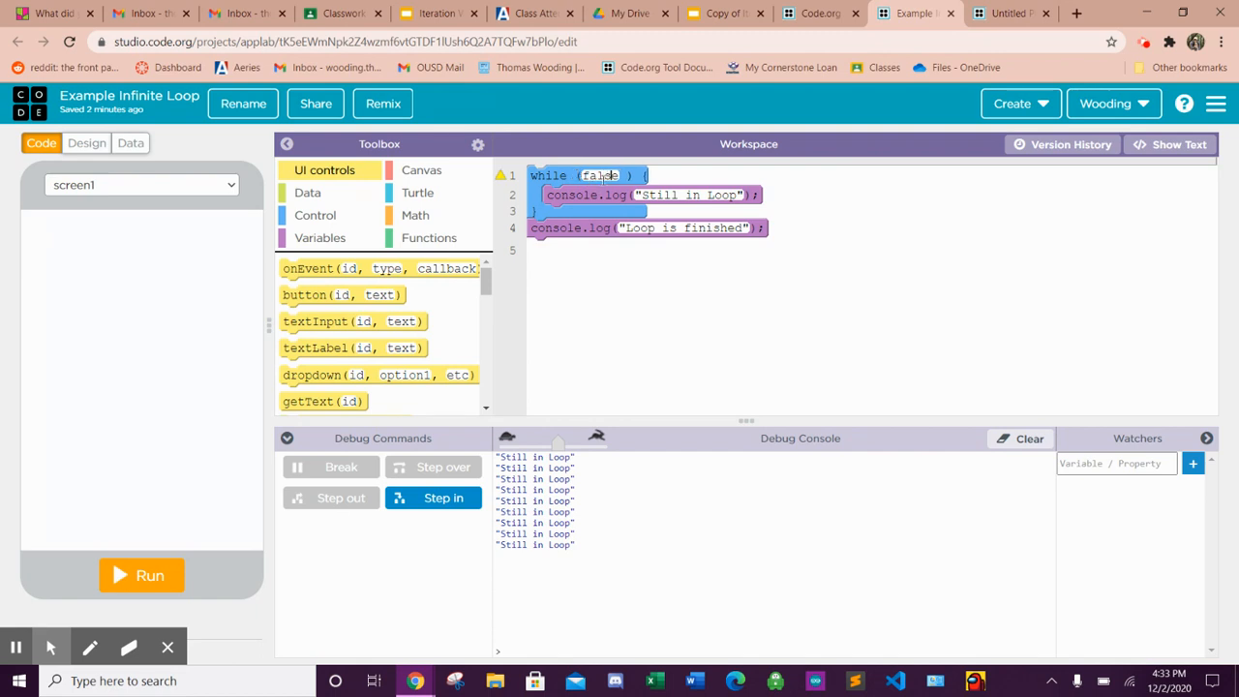
{"action": "left_click", "coordinate": [608, 175]}
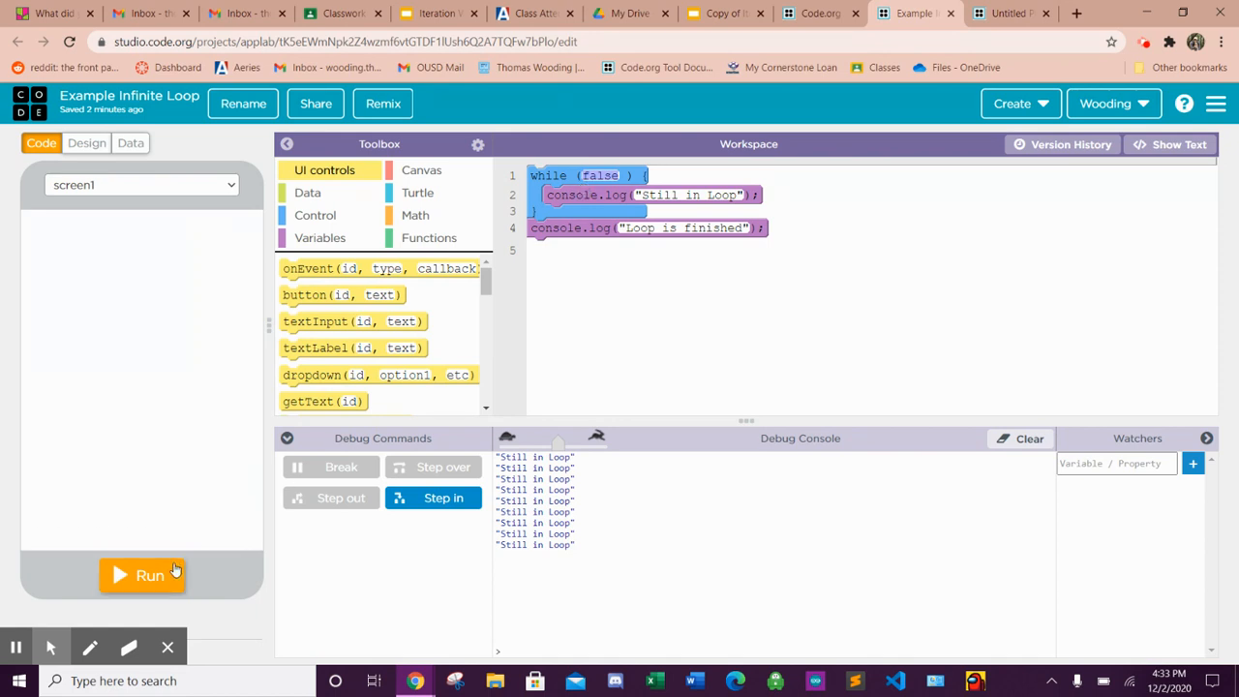
{"action": "mouse_move", "coordinate": [488, 321]}
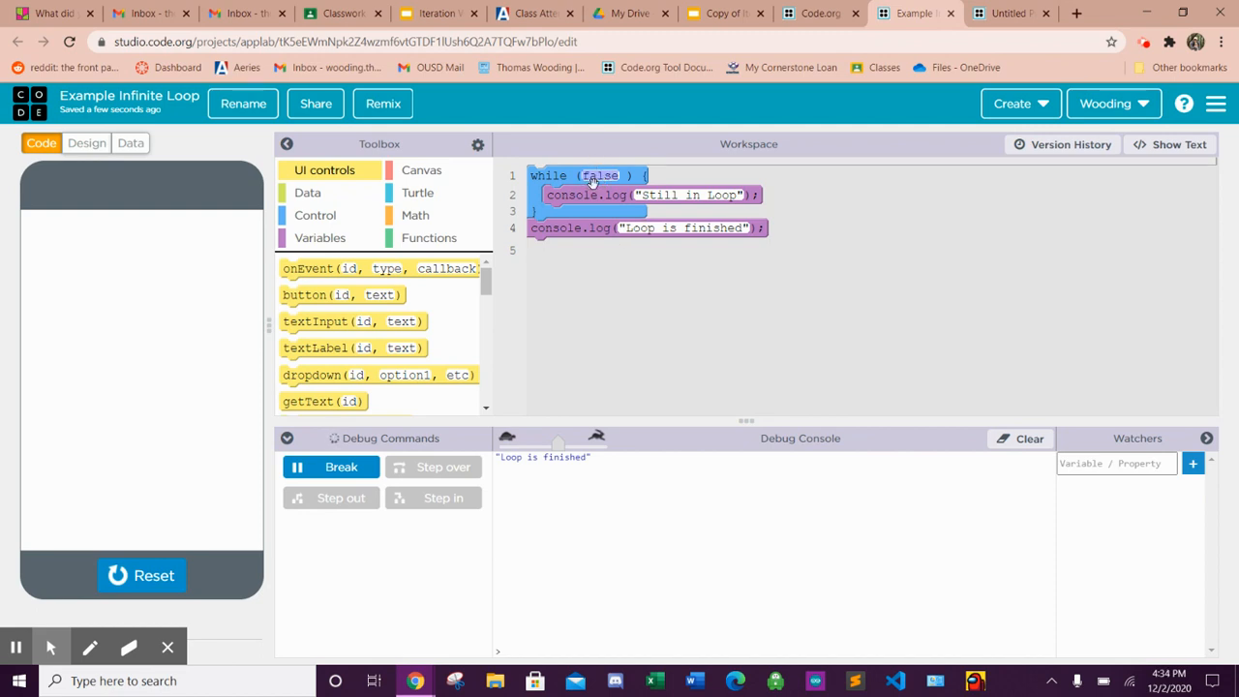
{"action": "mouse_move", "coordinate": [589, 248]}
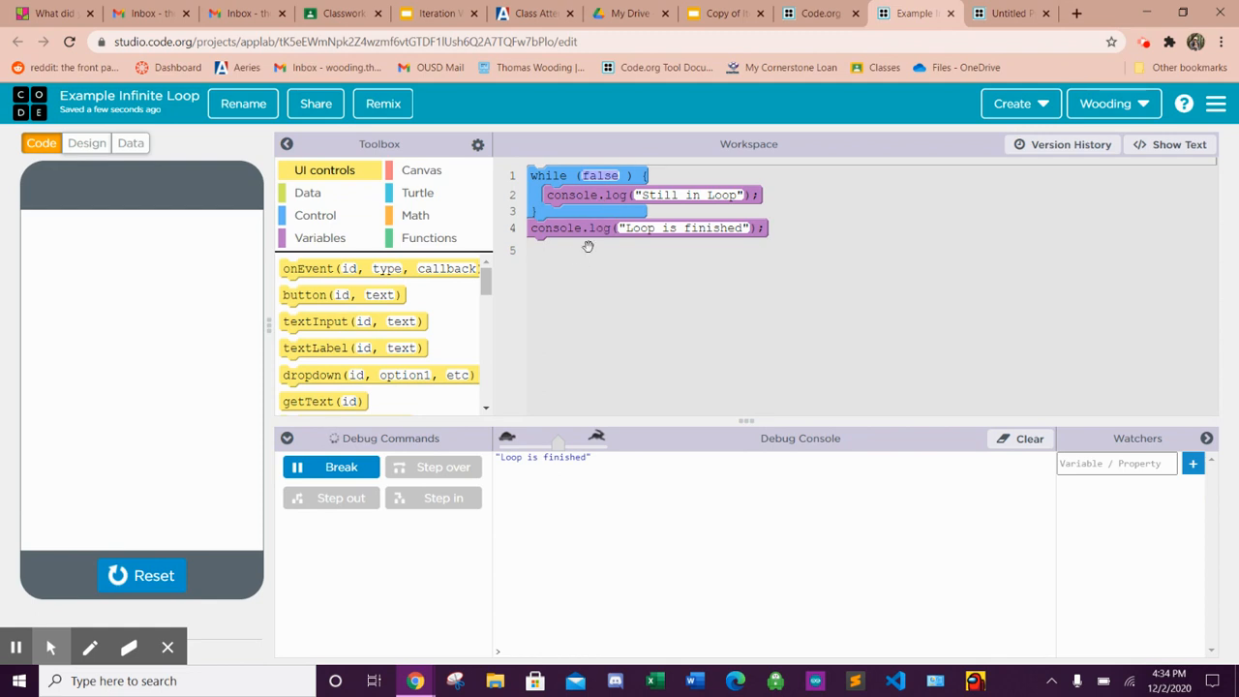